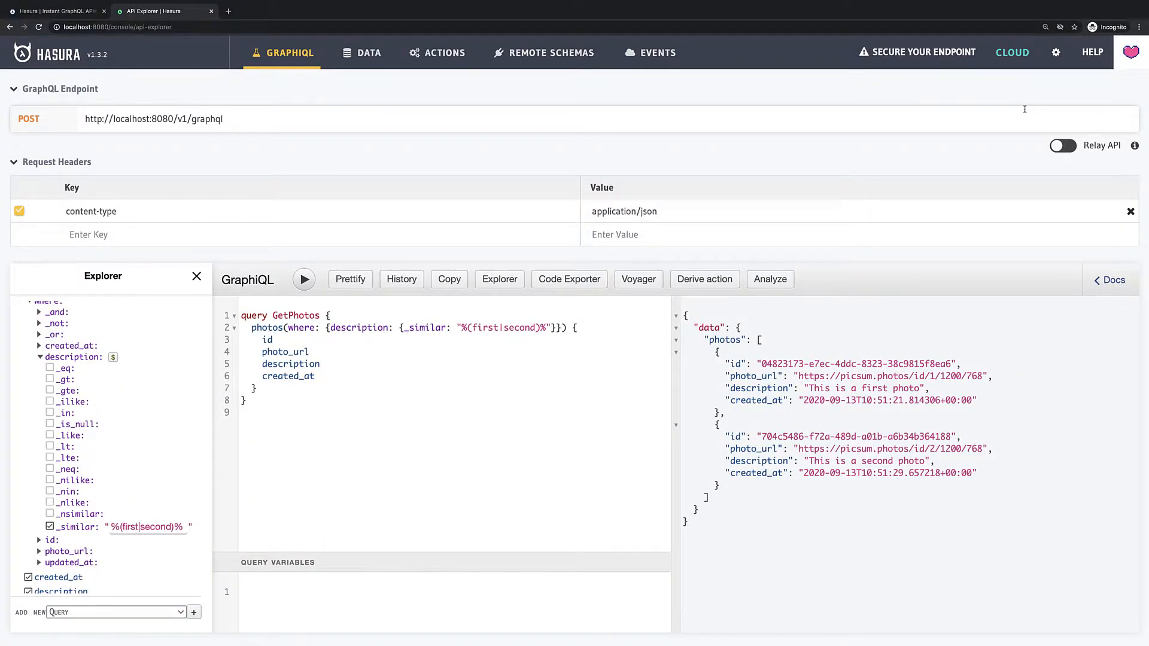
mouse_move(994, 115)
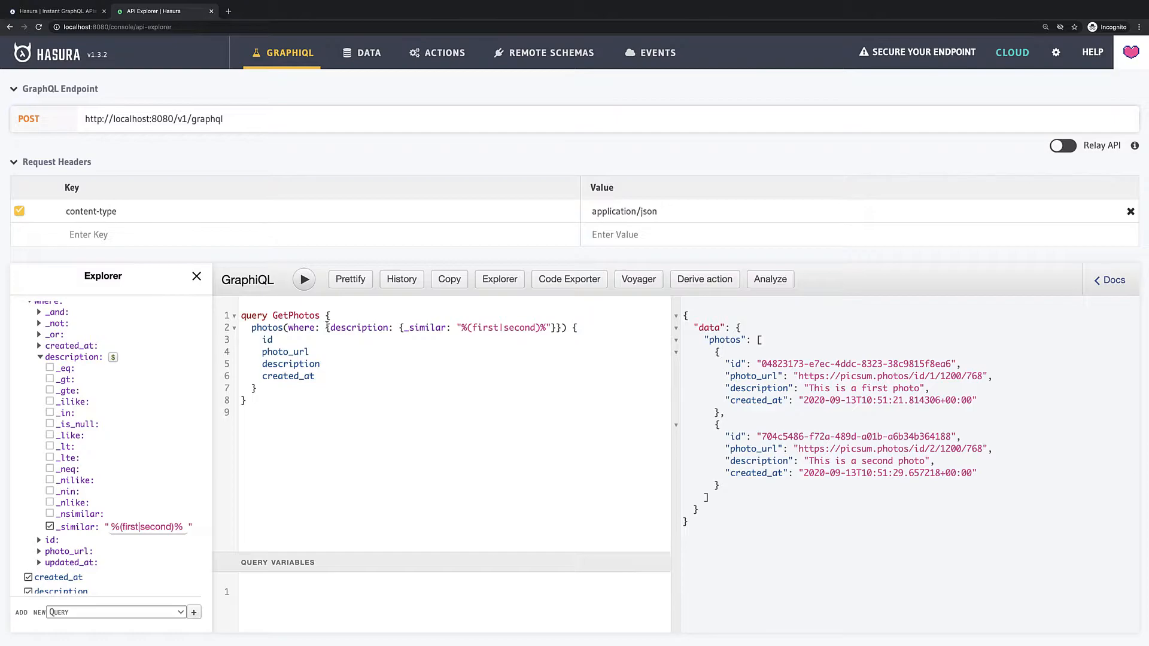
mouse_move(115, 398)
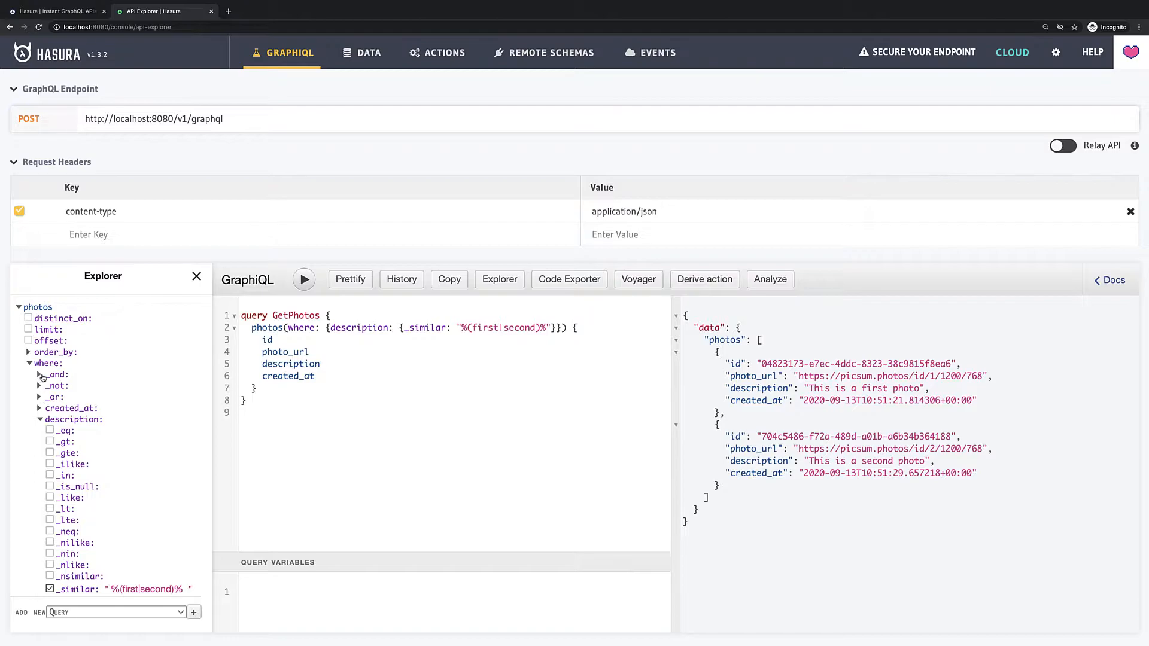
Step: Expand _and and drop the description _similar condition, leaving where {}
click(40, 374)
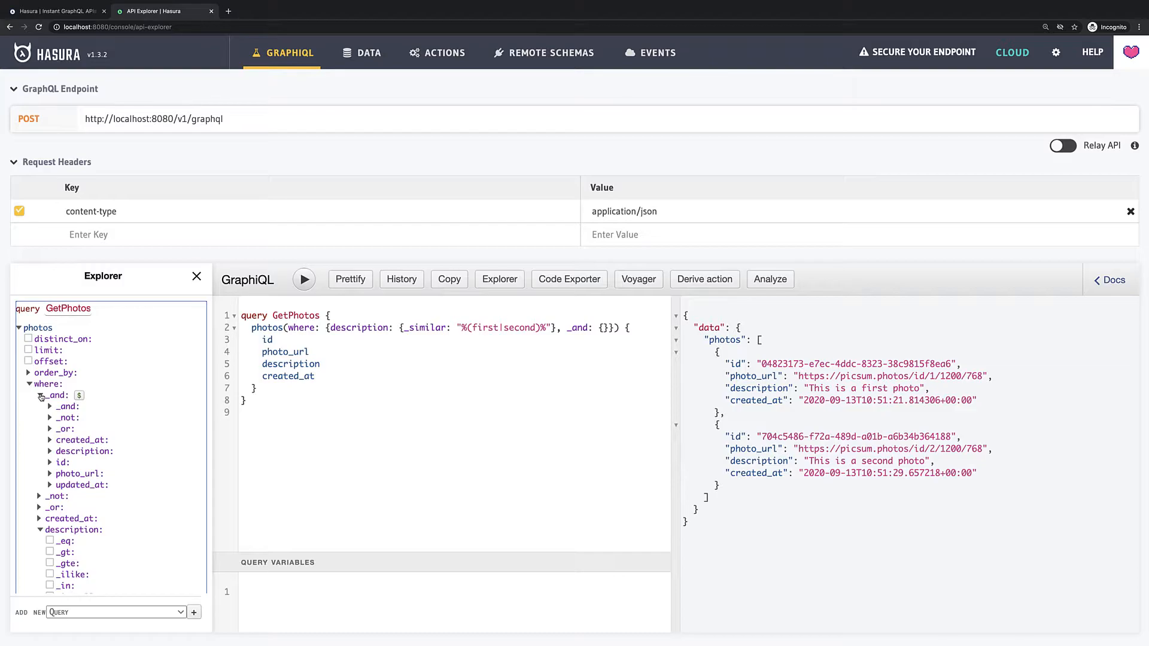
click(39, 396)
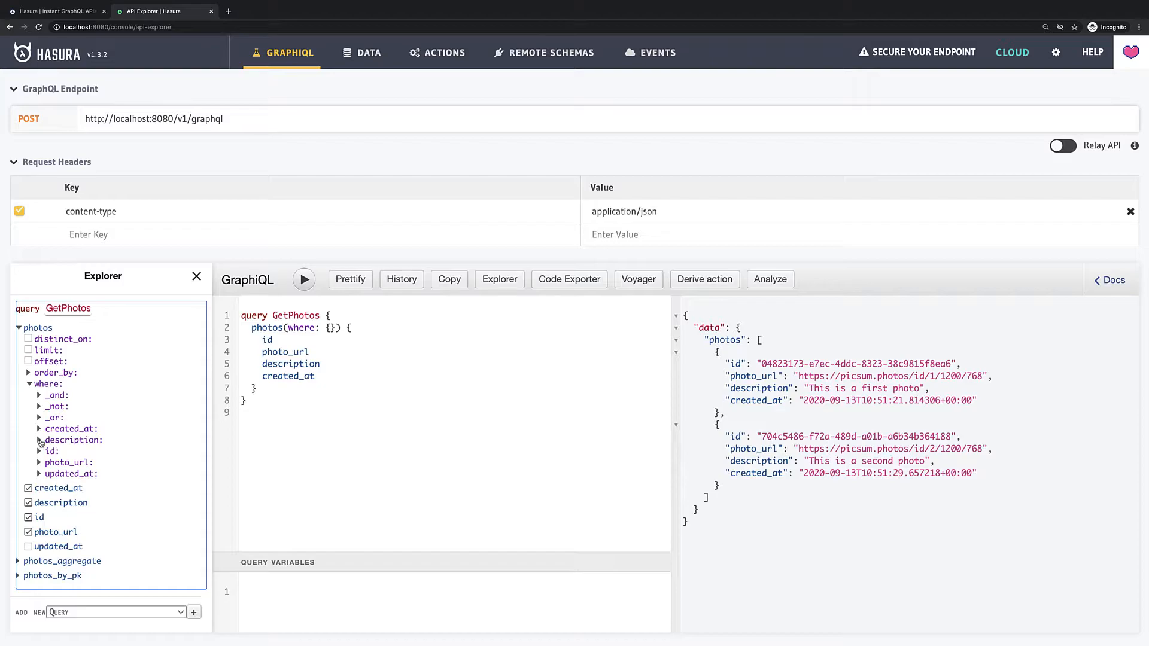
Step: Filter by photo_url _is_null false and created_at _gt the second photo's timestamp, run it, then copy the timestamp
click(34, 462)
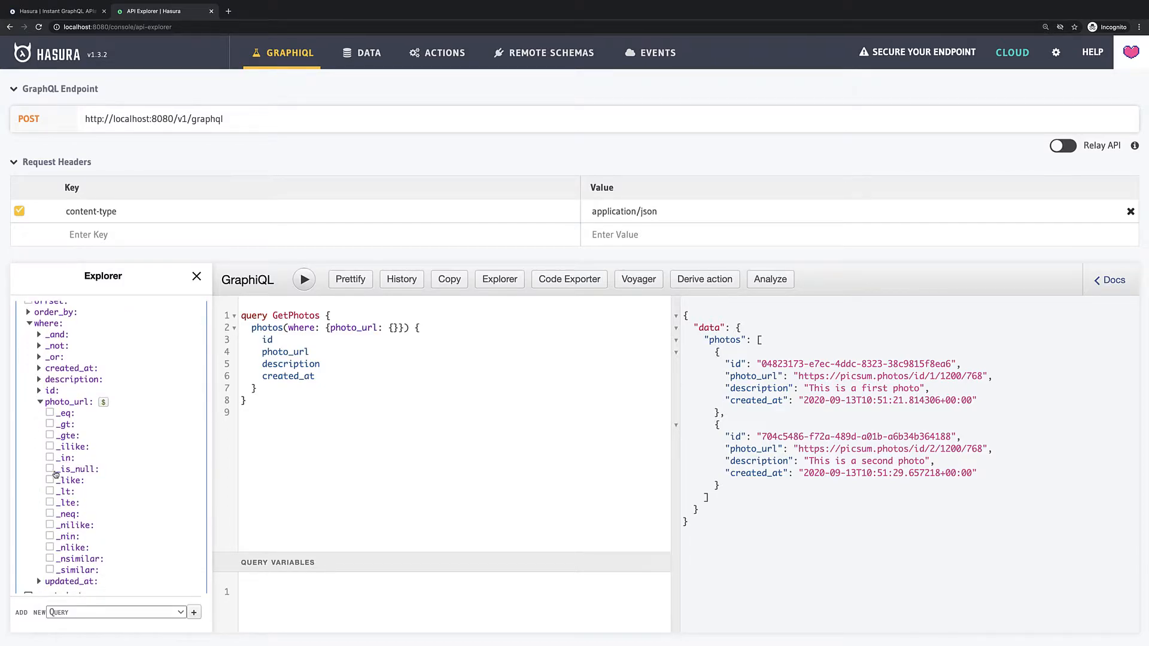
click(49, 470)
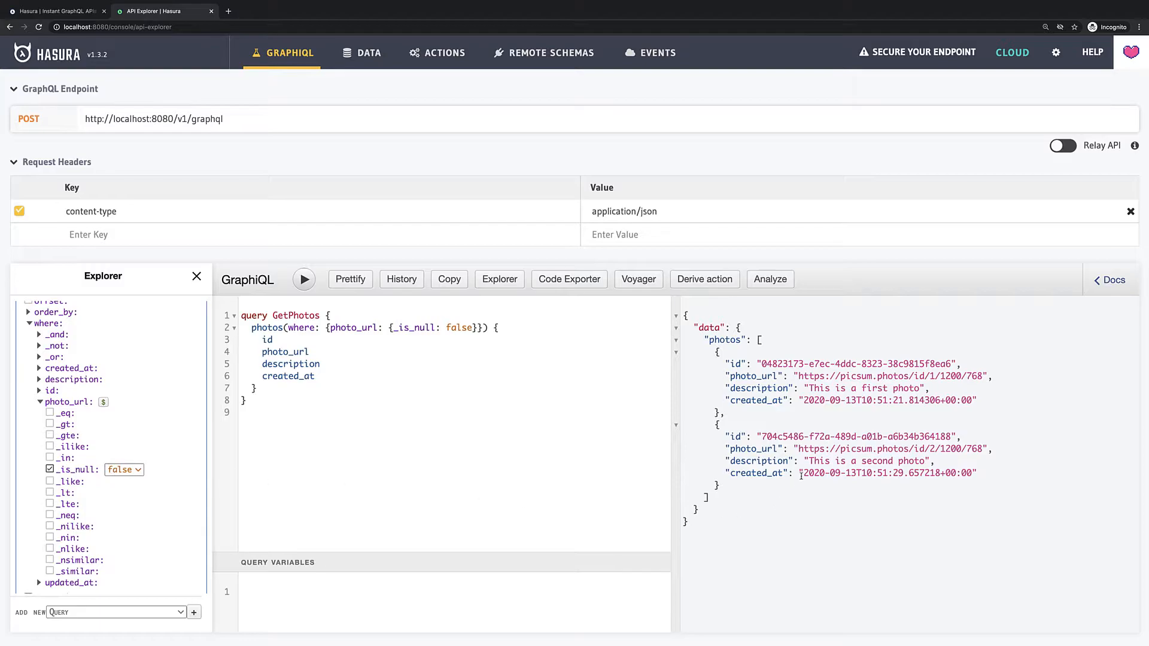
double_click(886, 473)
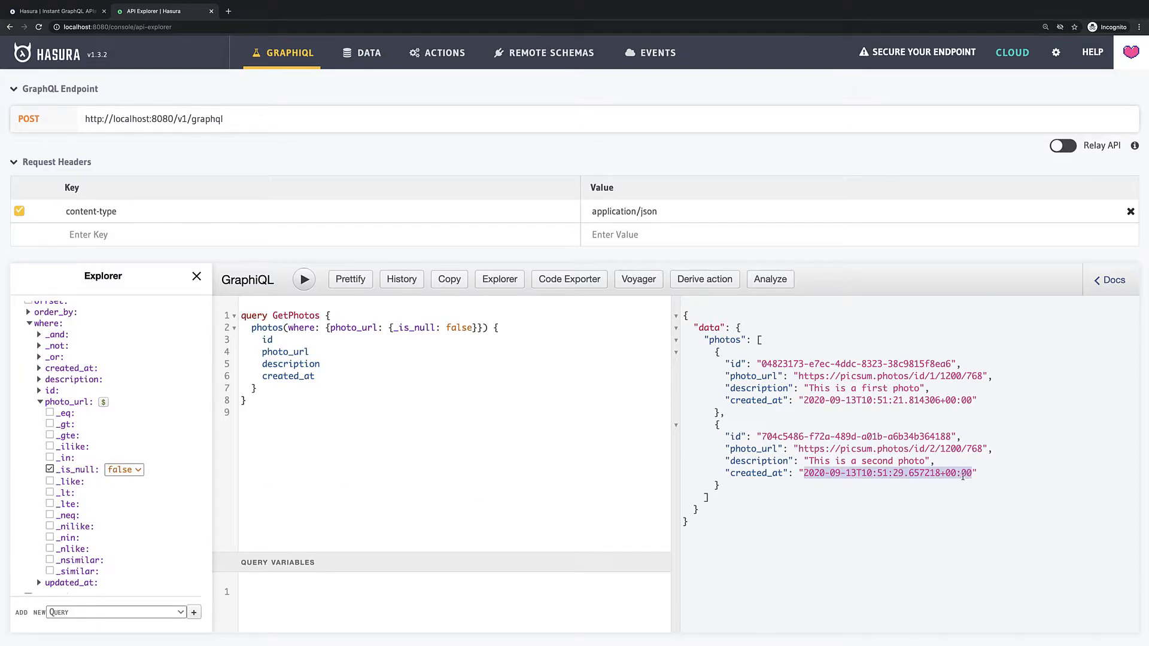
mouse_move(872, 521)
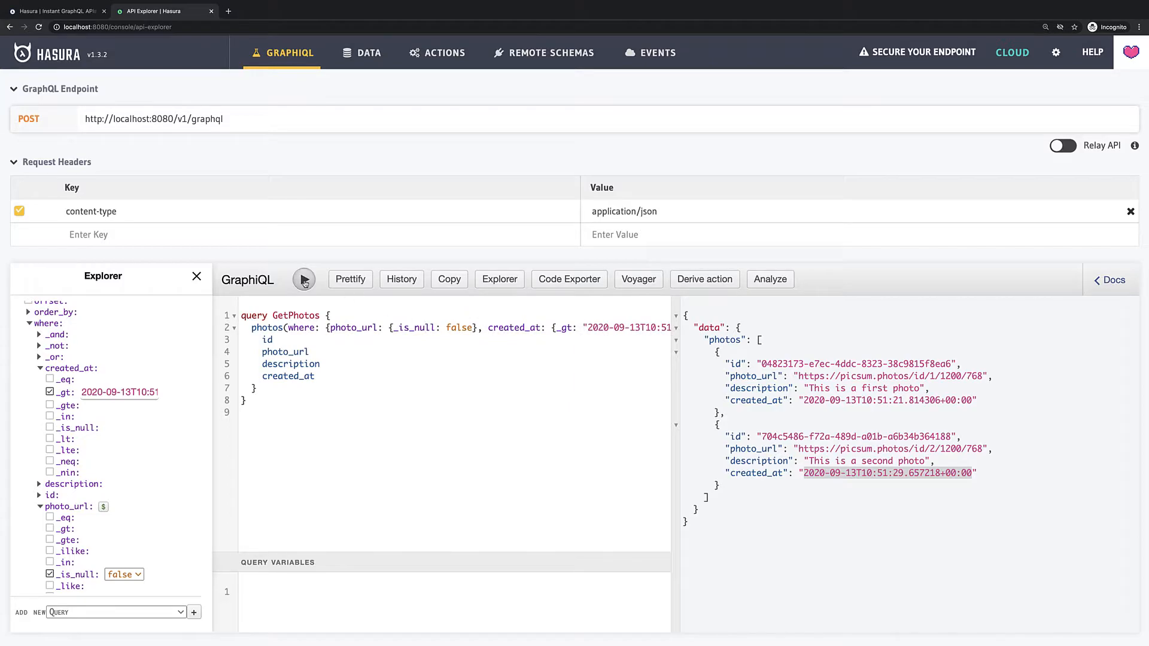
click(304, 279)
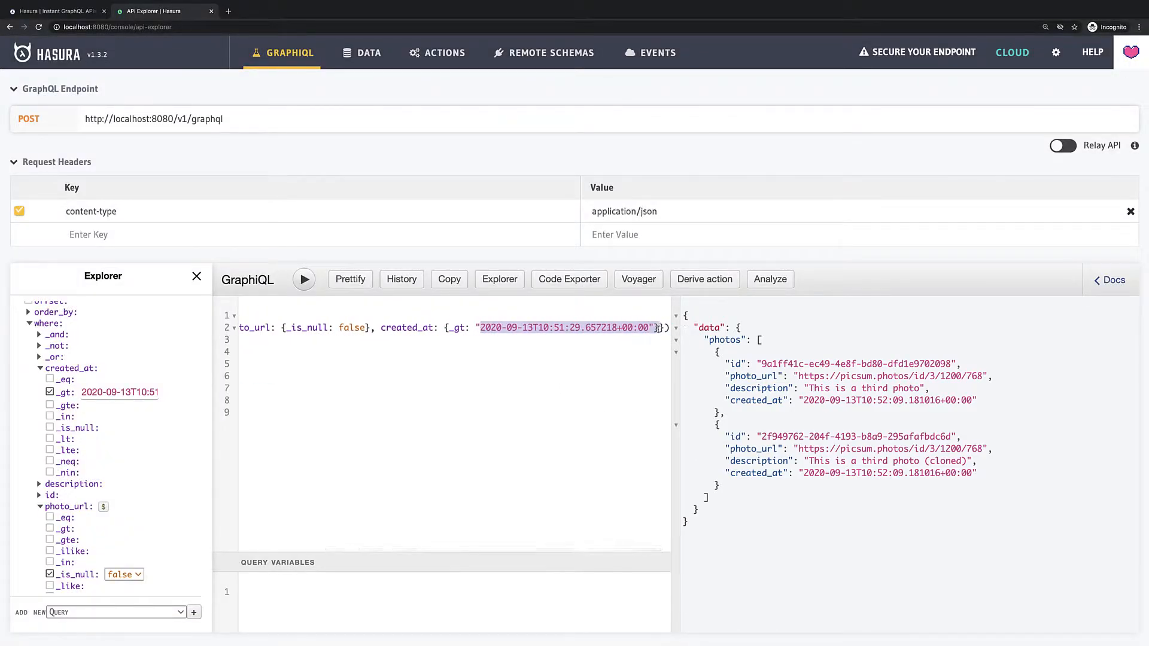
right_click(565, 328)
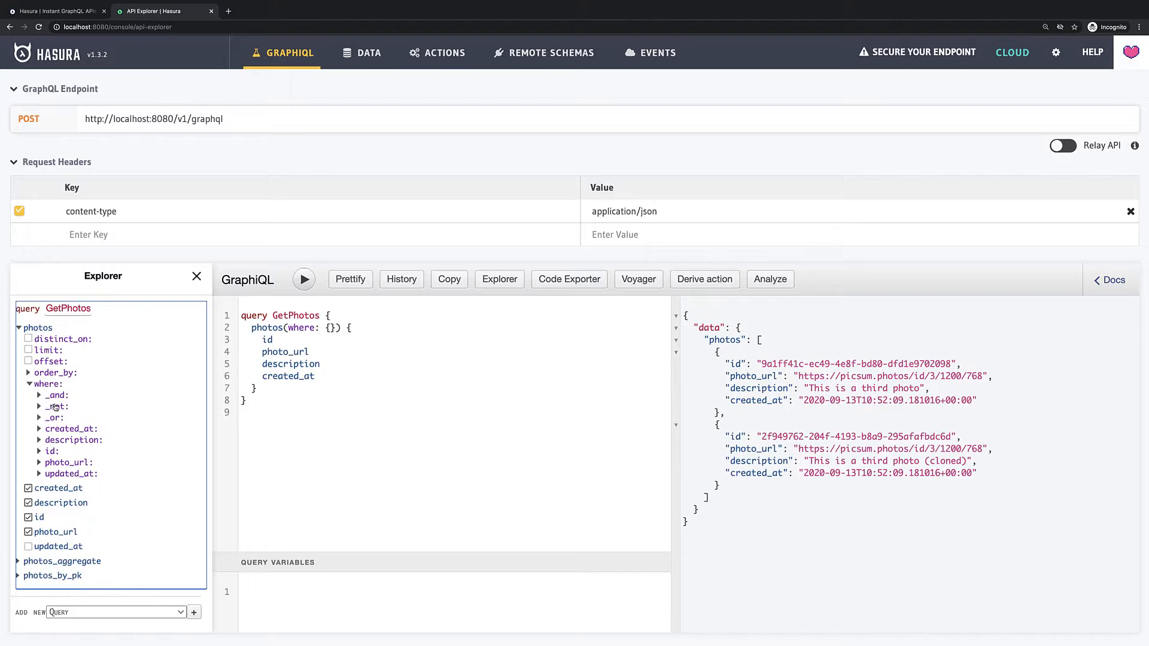
Step: Add an _and group with created_at _gt the timestamp and id _is_null false, to be turned into _or
click(55, 395)
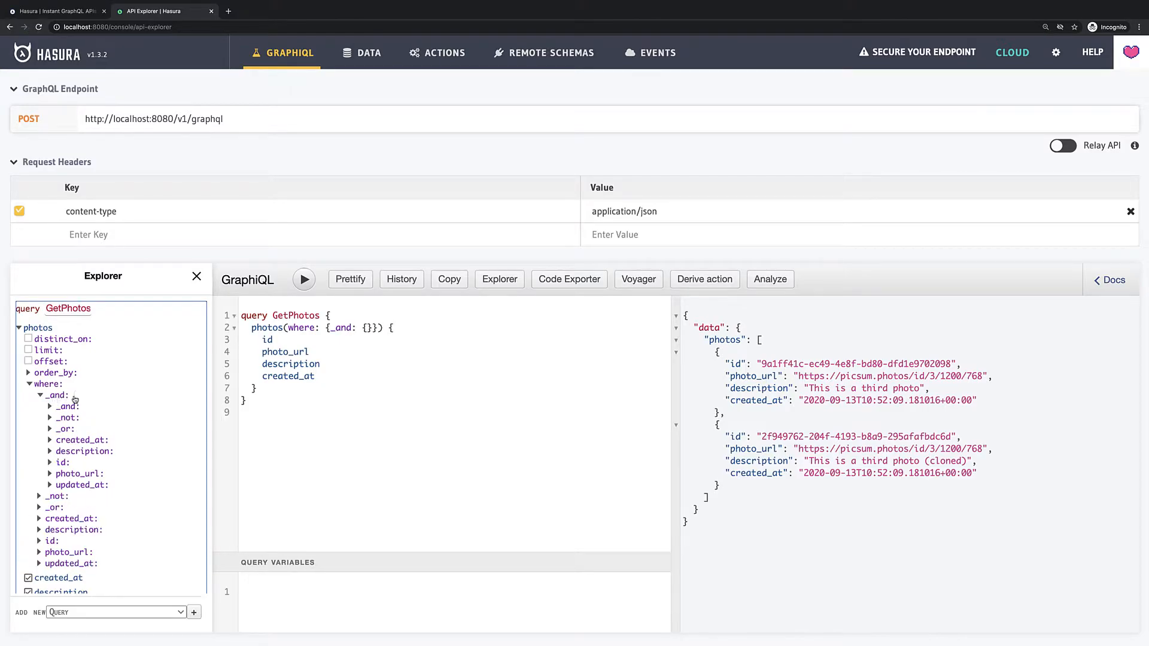
click(60, 464)
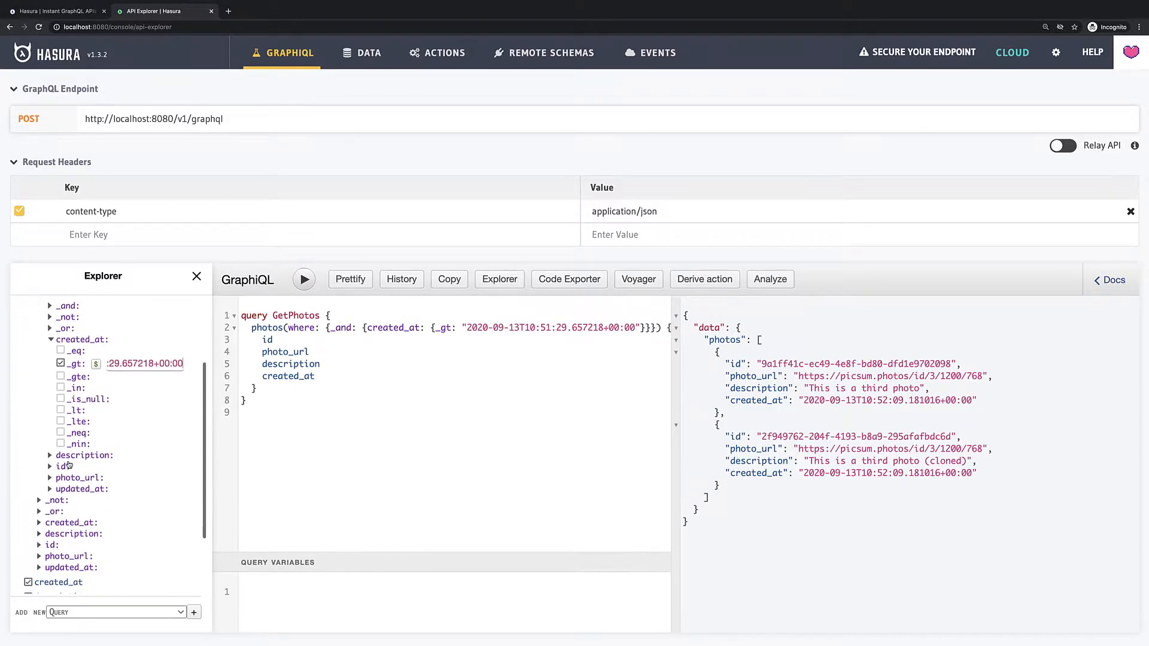
click(55, 466)
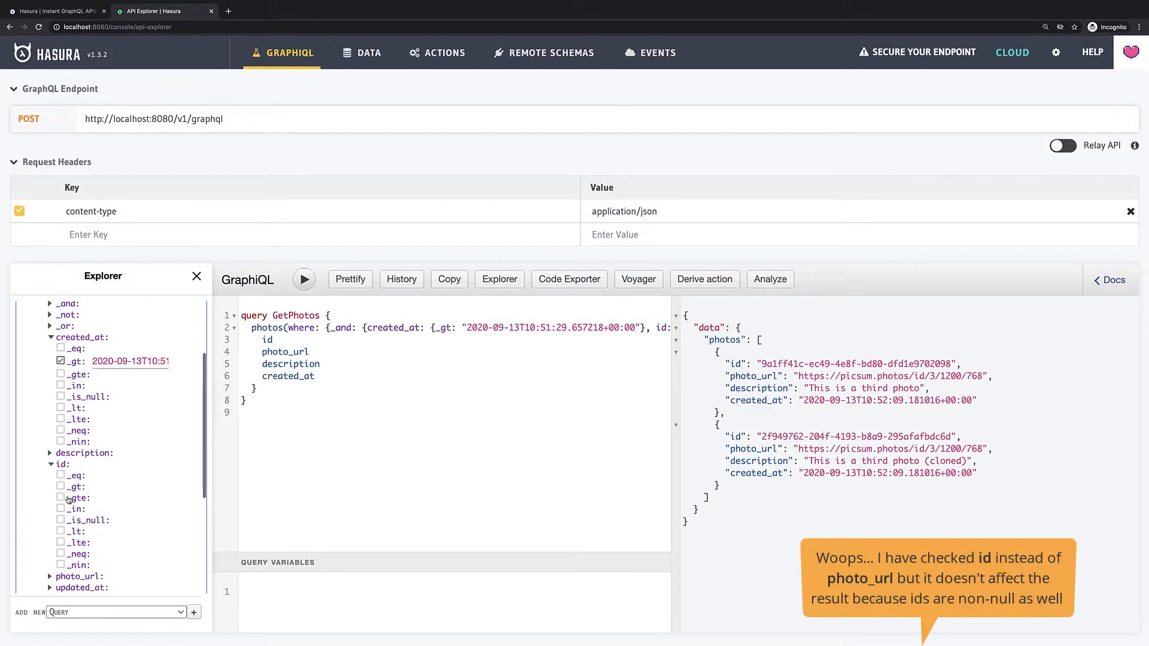
click(60, 520)
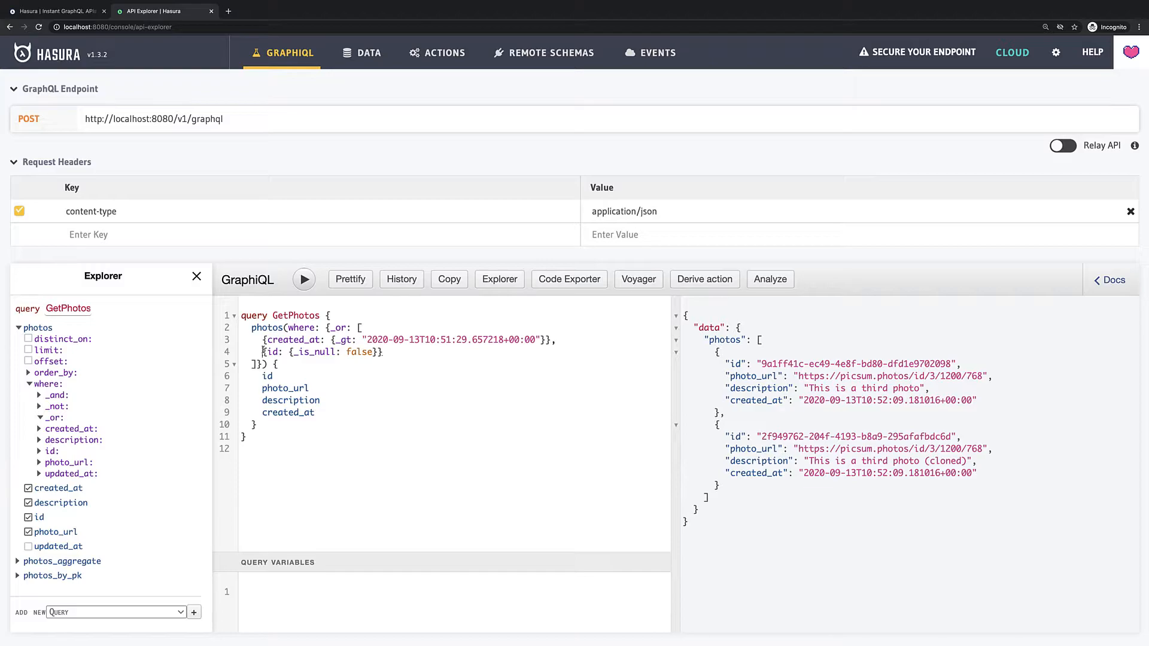
Step: Run the _or query, returning all four photos
click(304, 280)
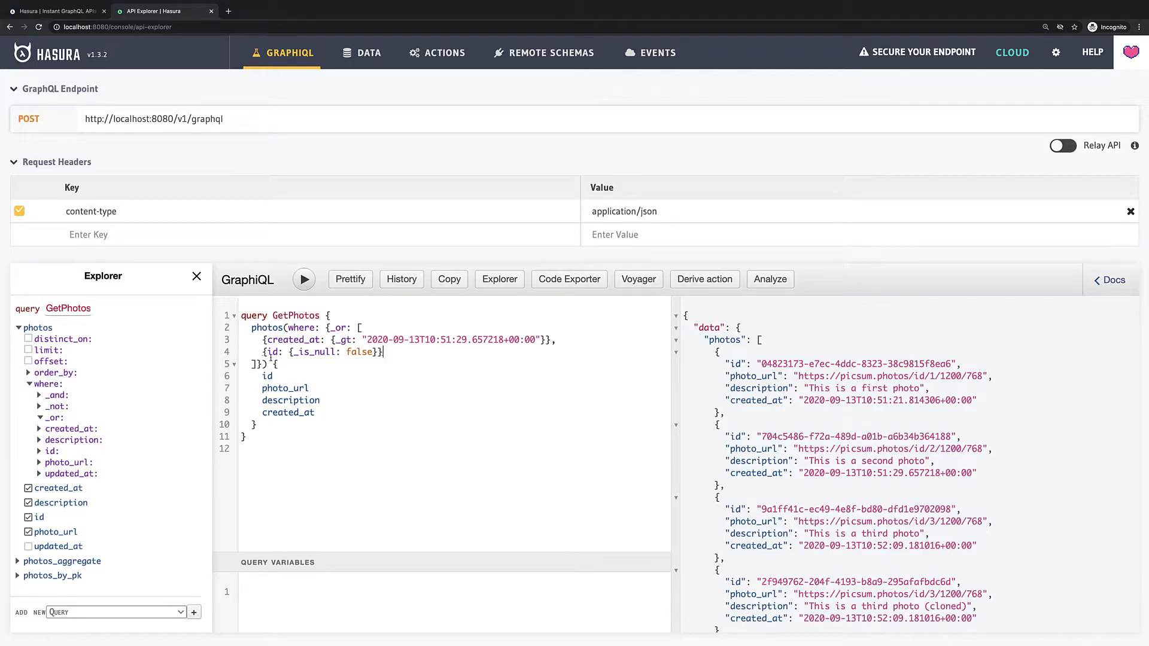
Step: Replace the id _is_null condition with description _ilike "%first%" and run the query
double_click(271, 352)
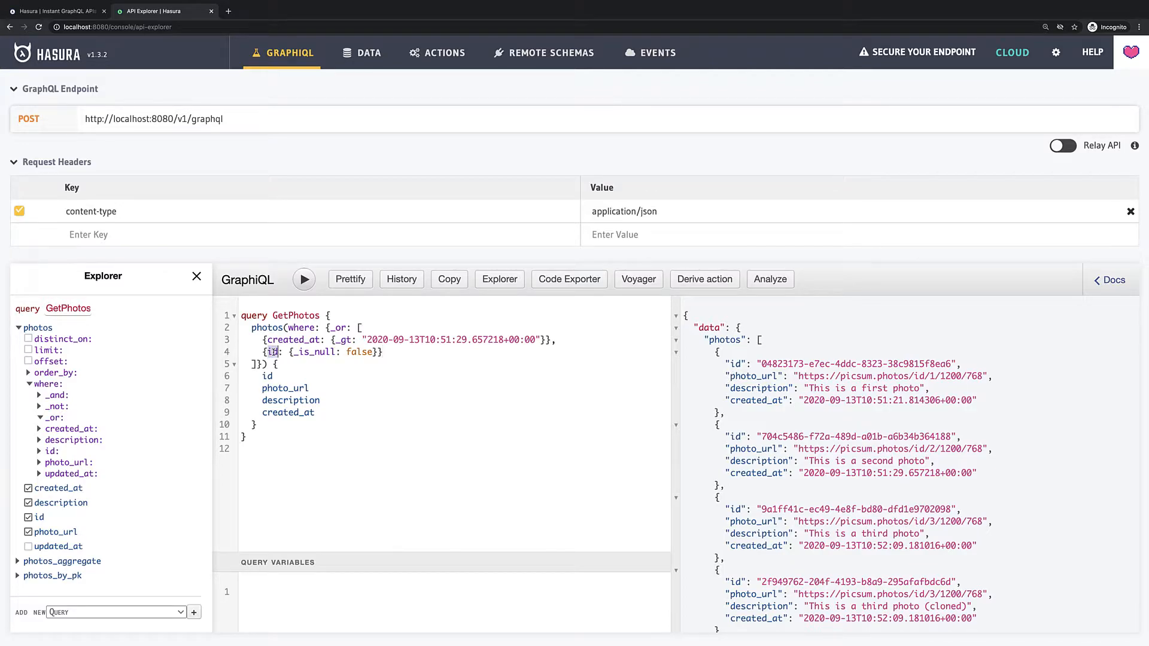
text(description)
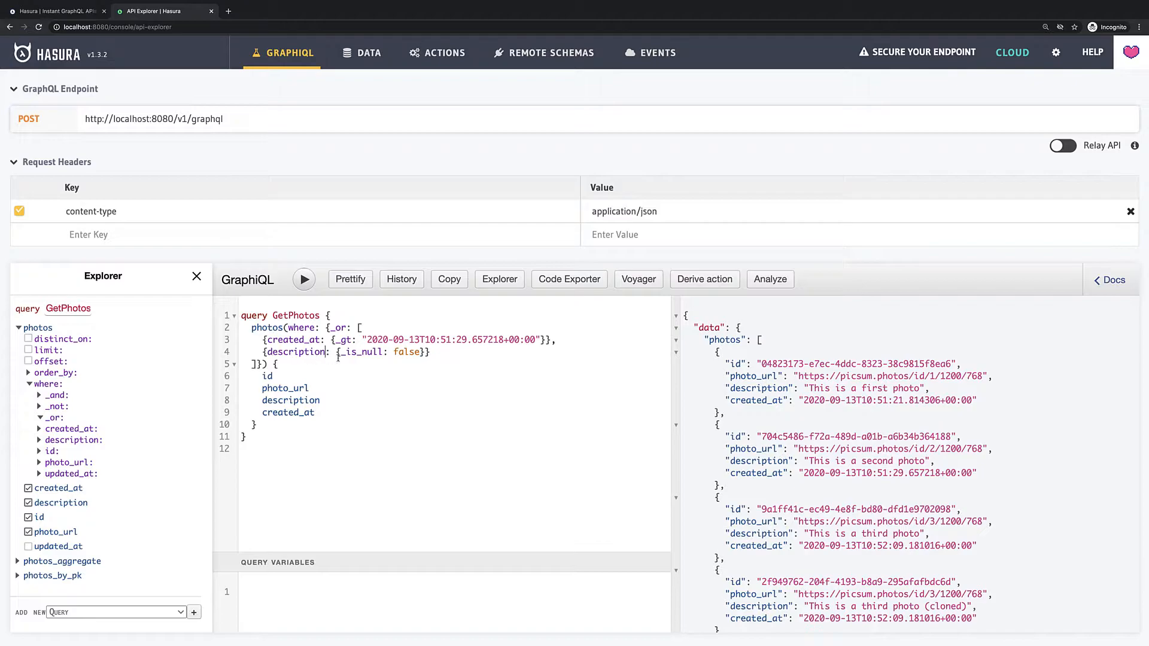
double_click(361, 352)
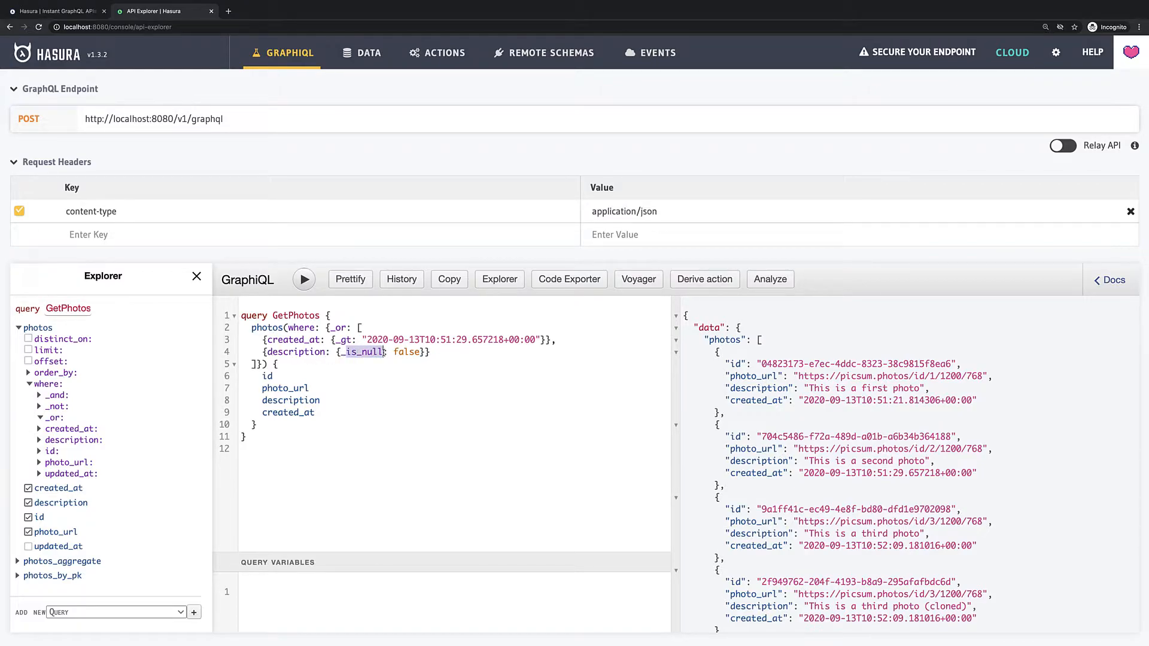
text(_ilike)
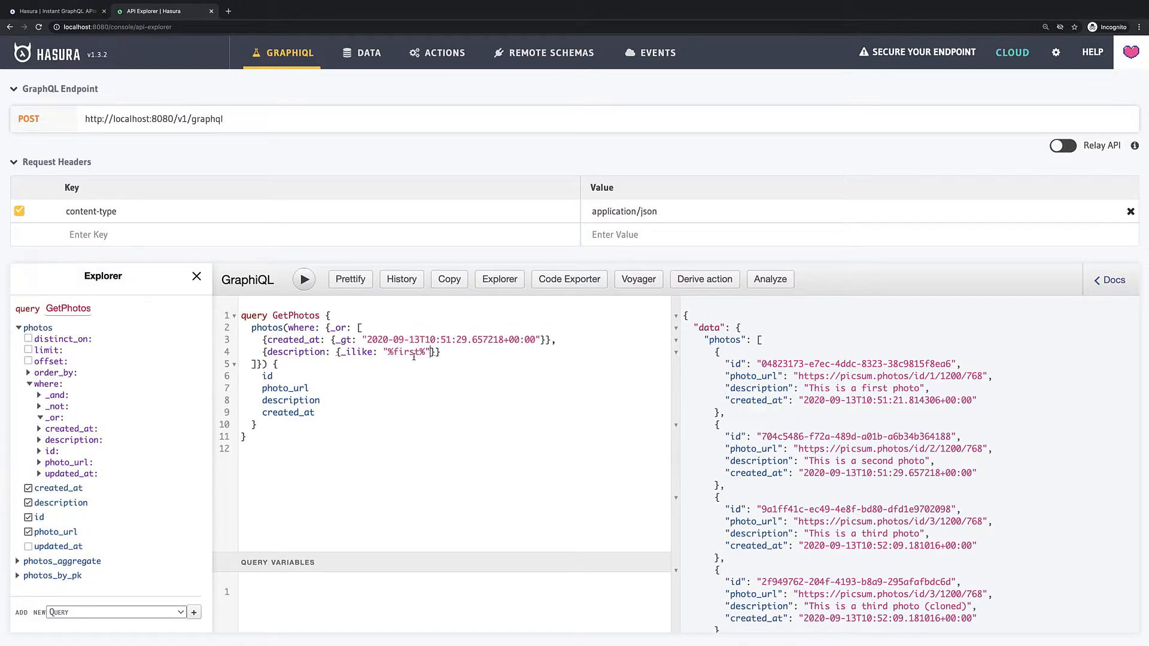
click(304, 280)
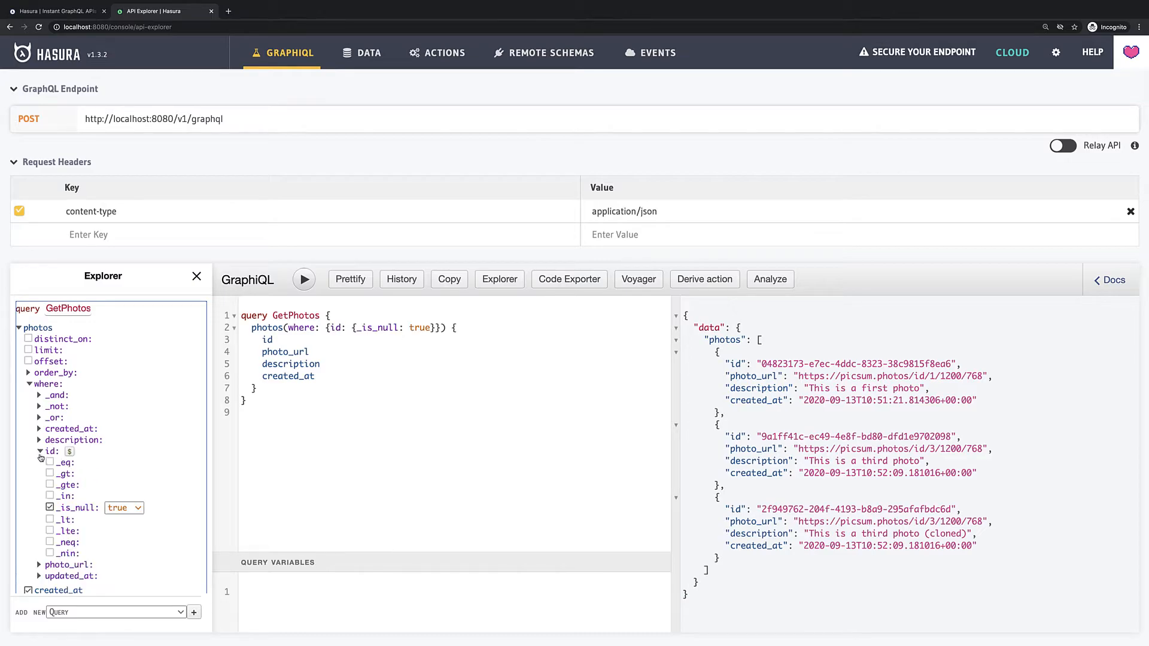
Step: Add a _not condition on id _eq the first photo's id
click(48, 508)
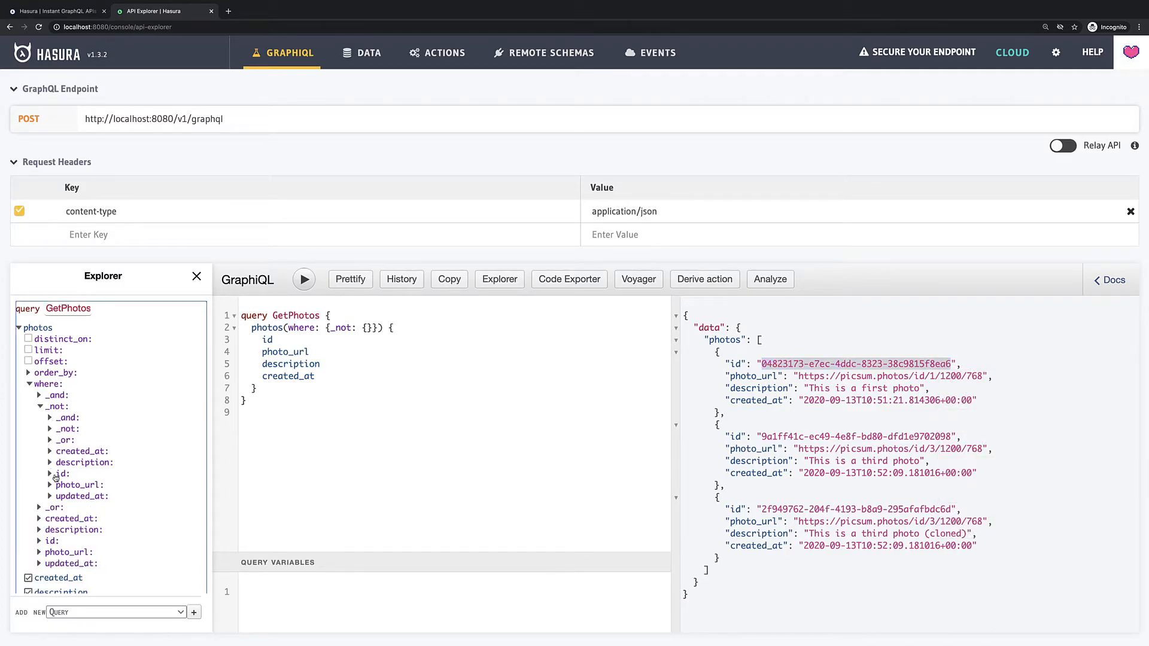
click(56, 474)
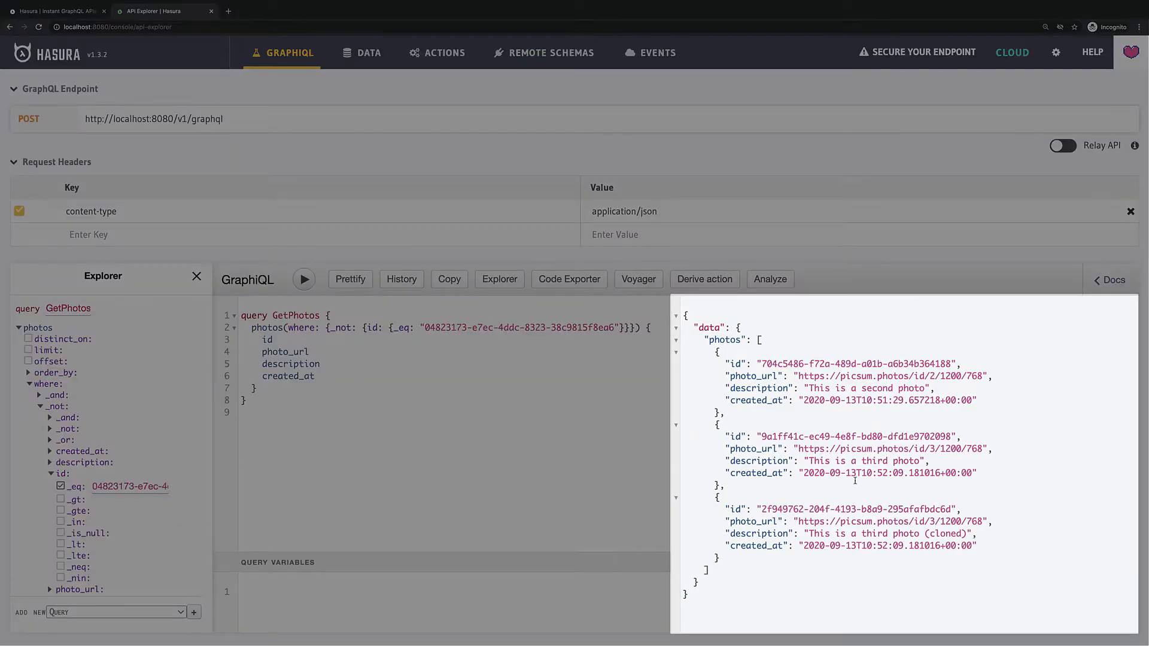
mouse_move(106, 452)
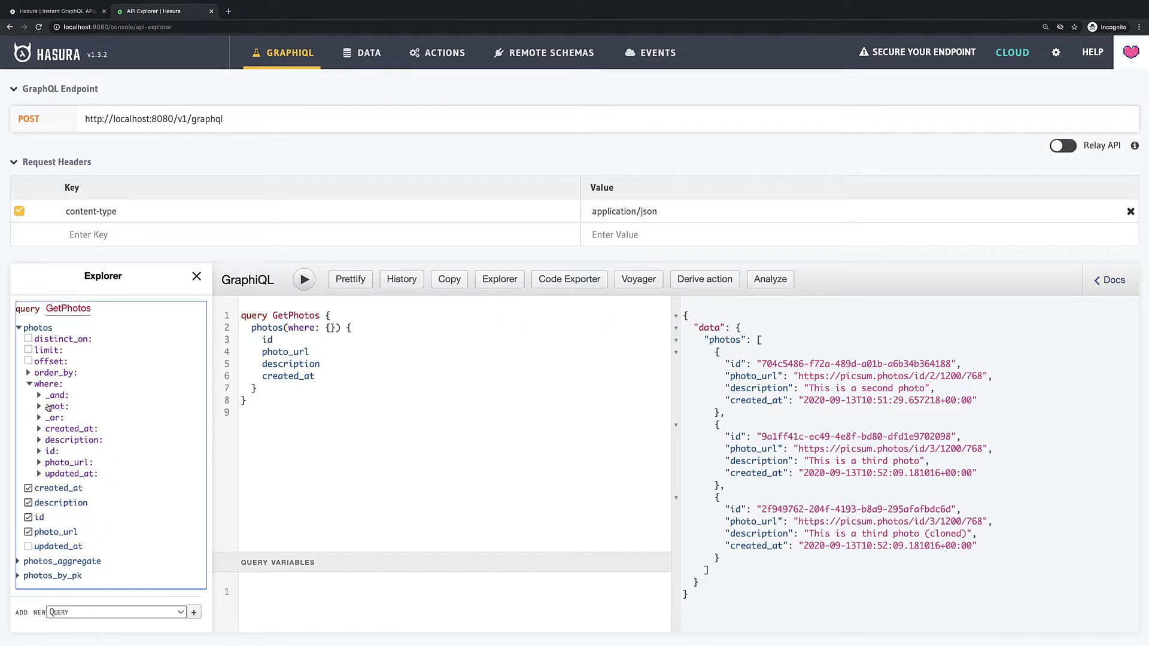
Step: Filter with id _neq 04823173-e7ec-4ddc-8323-38c9815f8ea6
click(43, 450)
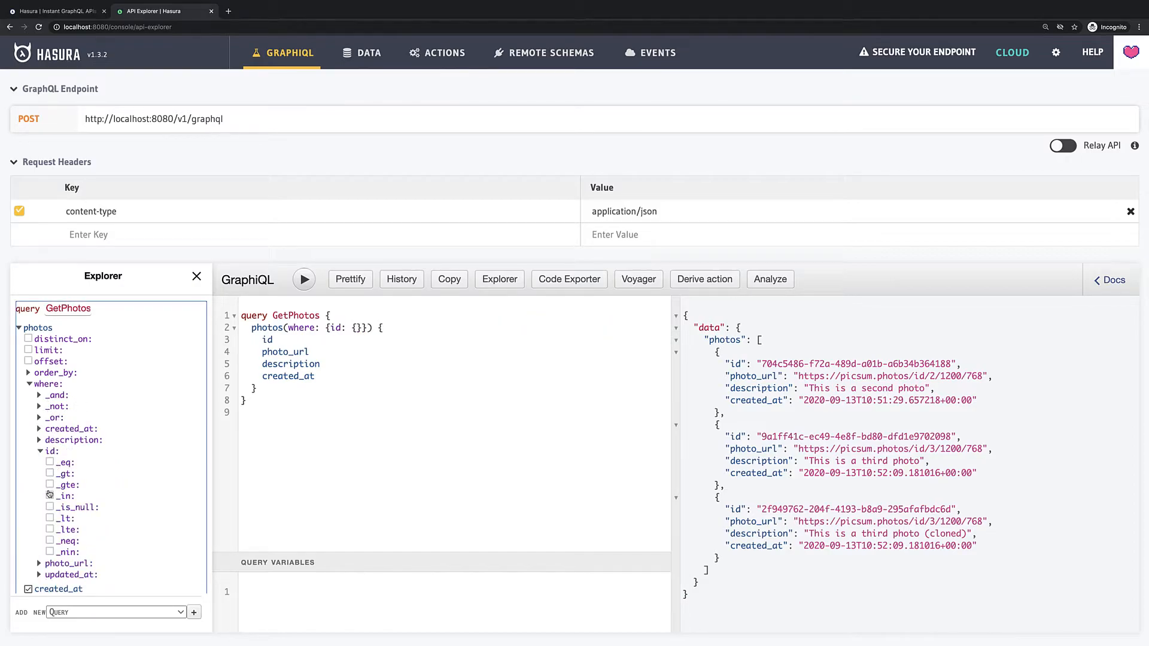
click(50, 541)
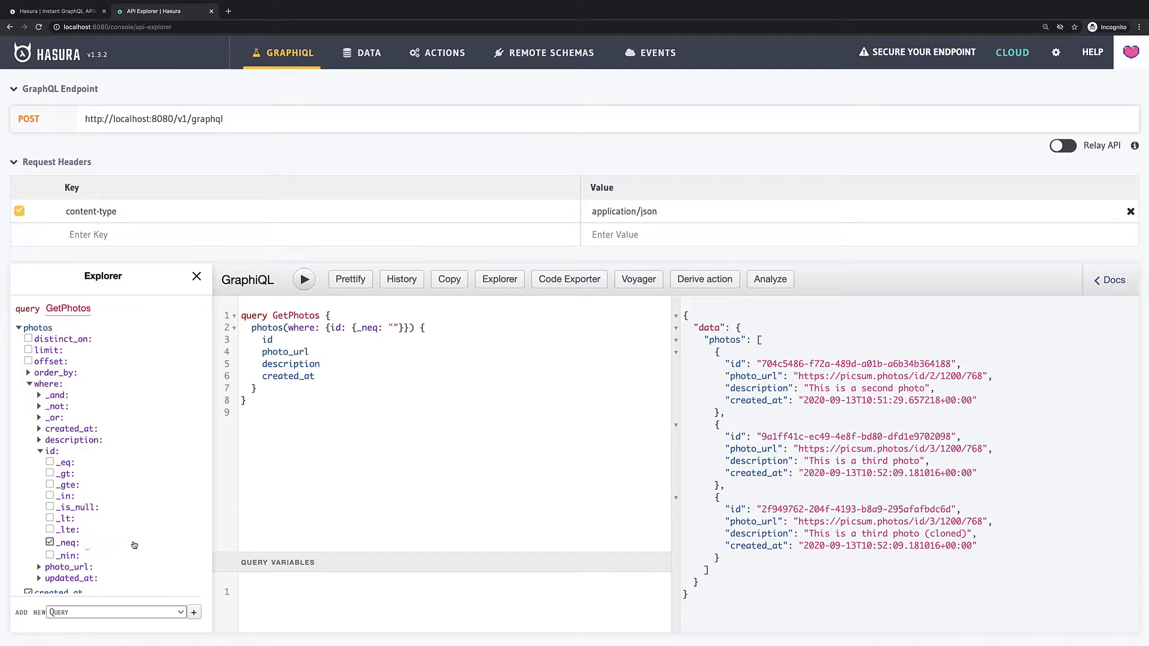
text(04823173-e7ec-4ddc-8323-38c9815f8ea6)
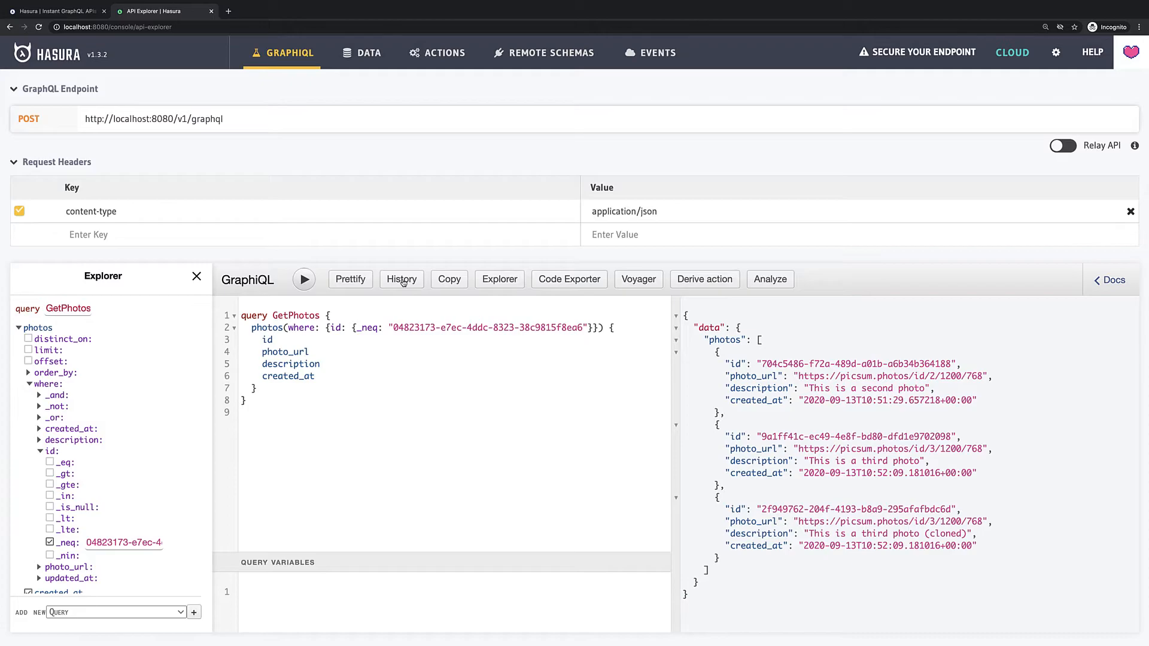
Step: Restore the _or GetPhotos query from History, then reset to a fresh default query
click(401, 280)
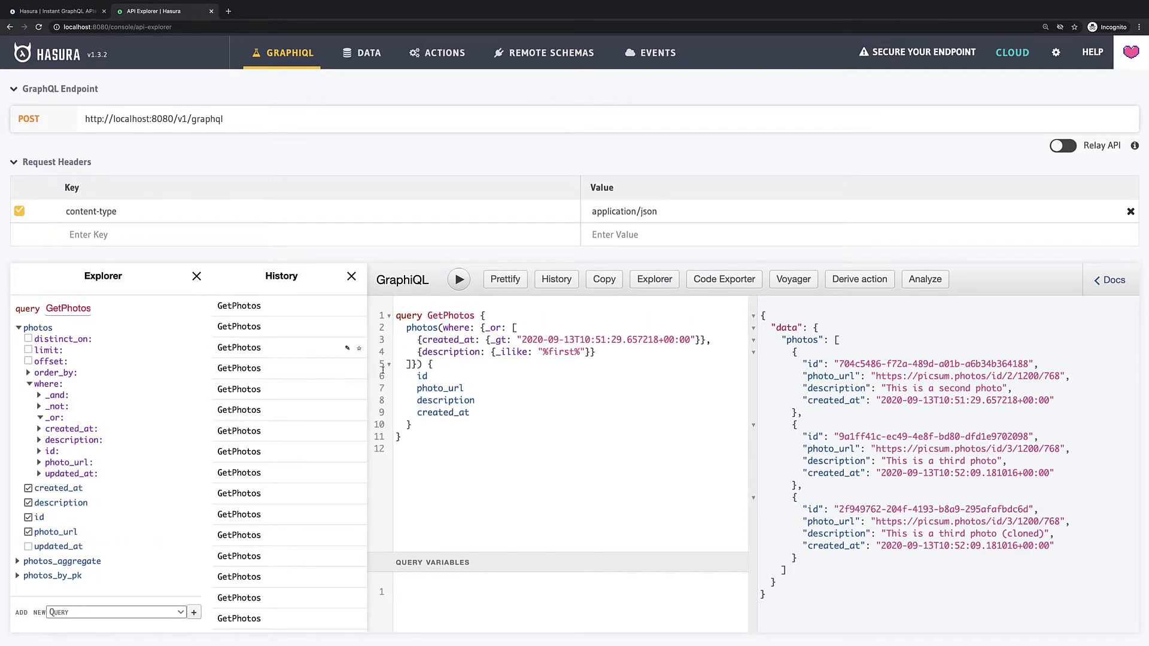
click(352, 275)
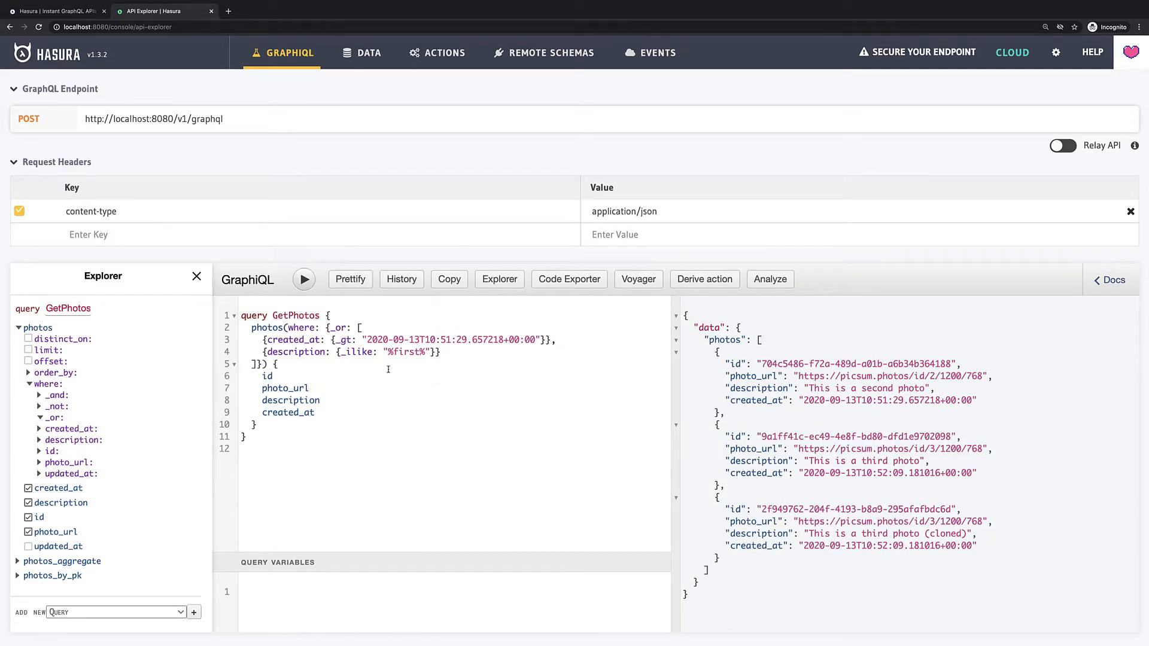
click(304, 280)
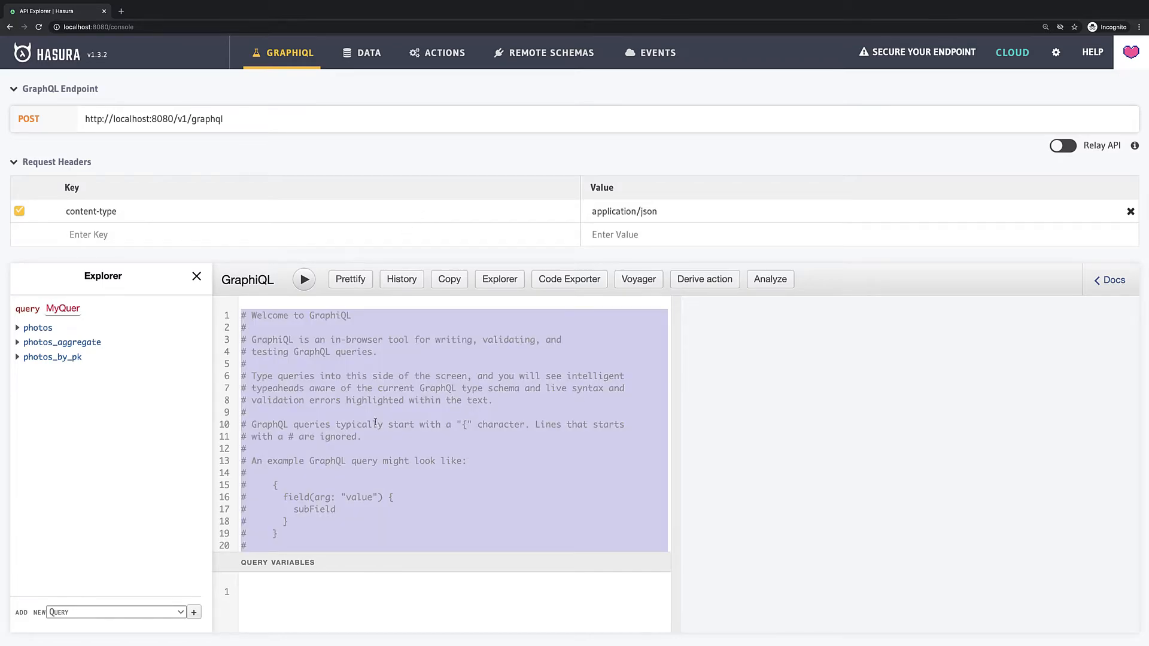
Step: Query photos for id, description, photo_url and created_at and run it, returning all four photos
click(37, 327)
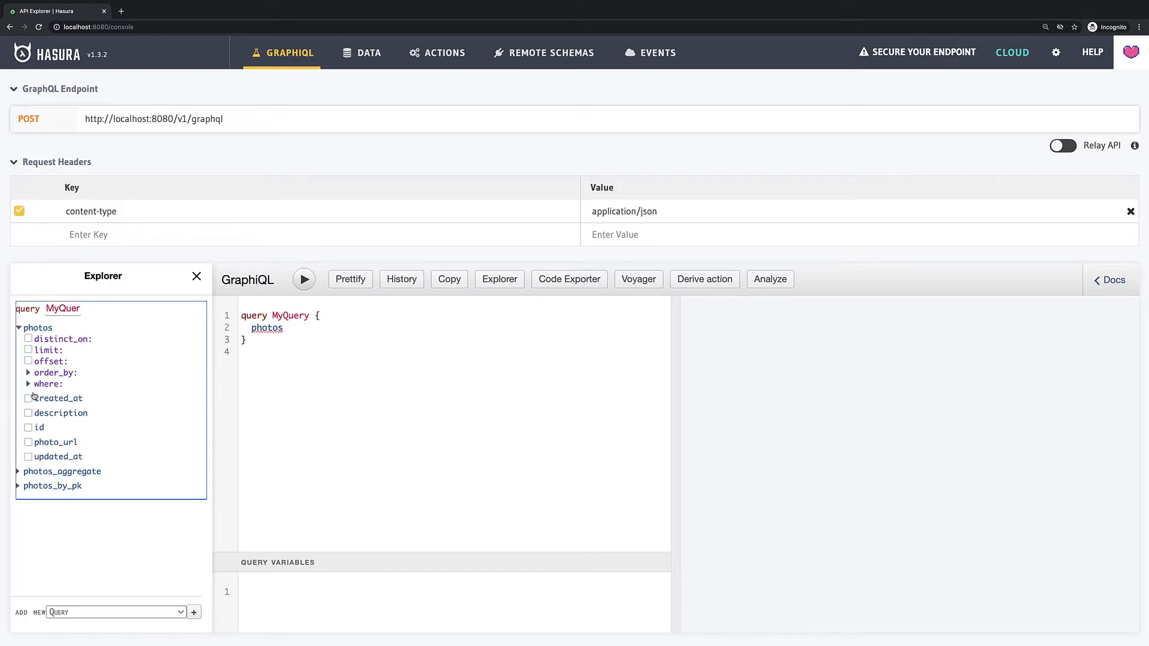
click(29, 427)
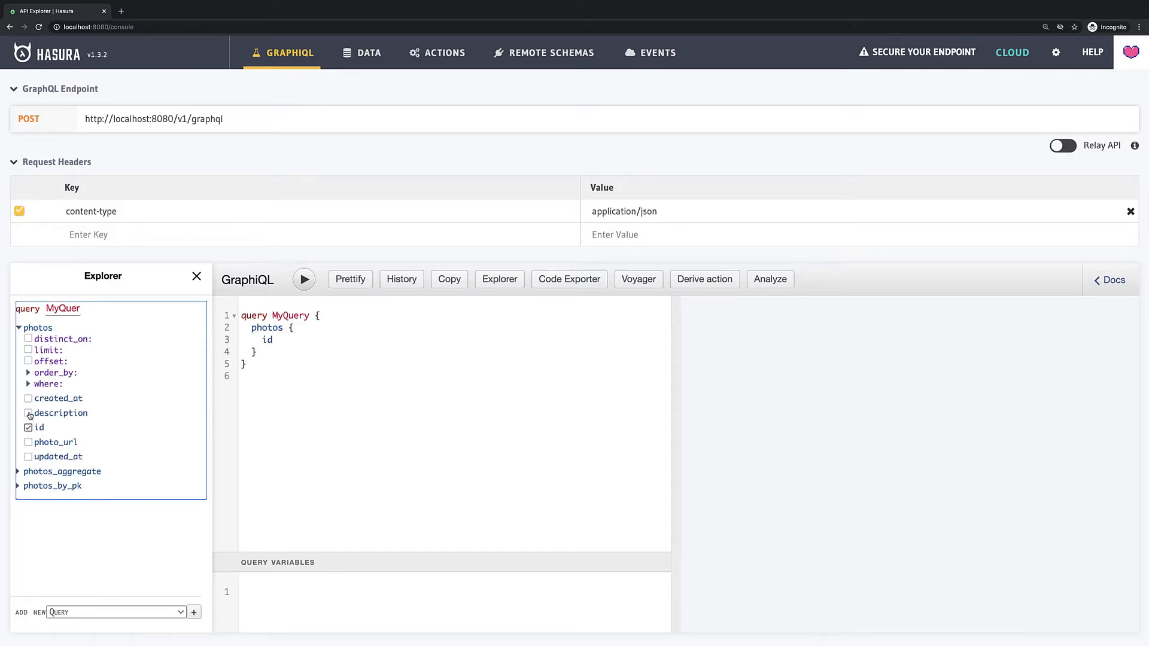
click(29, 413)
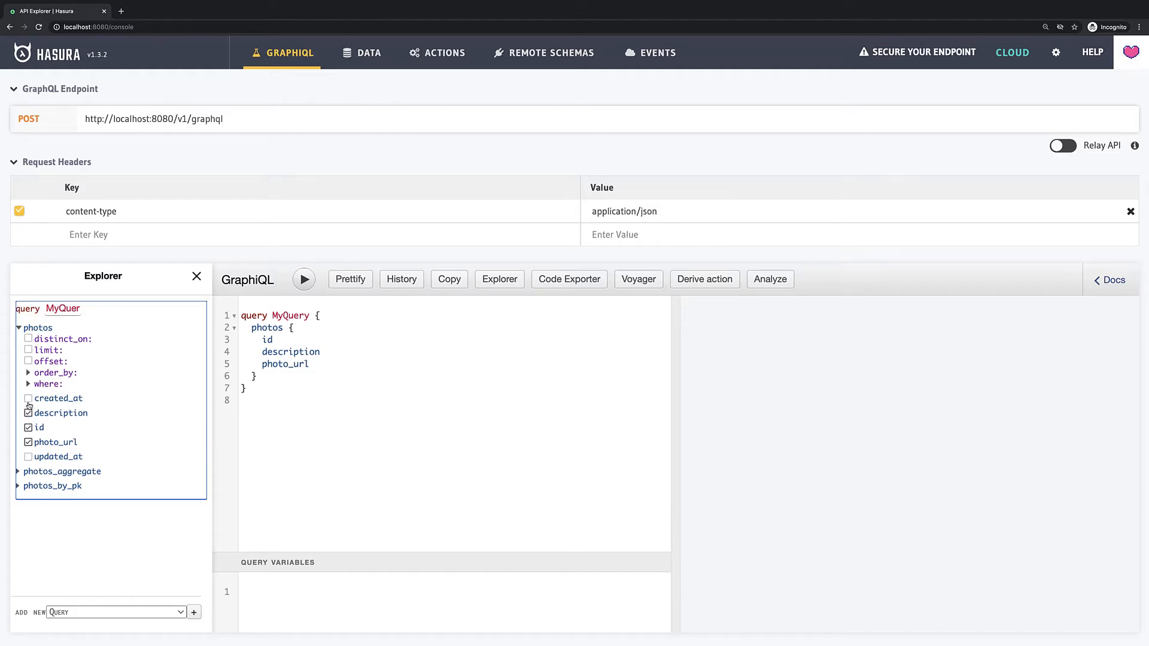
click(304, 280)
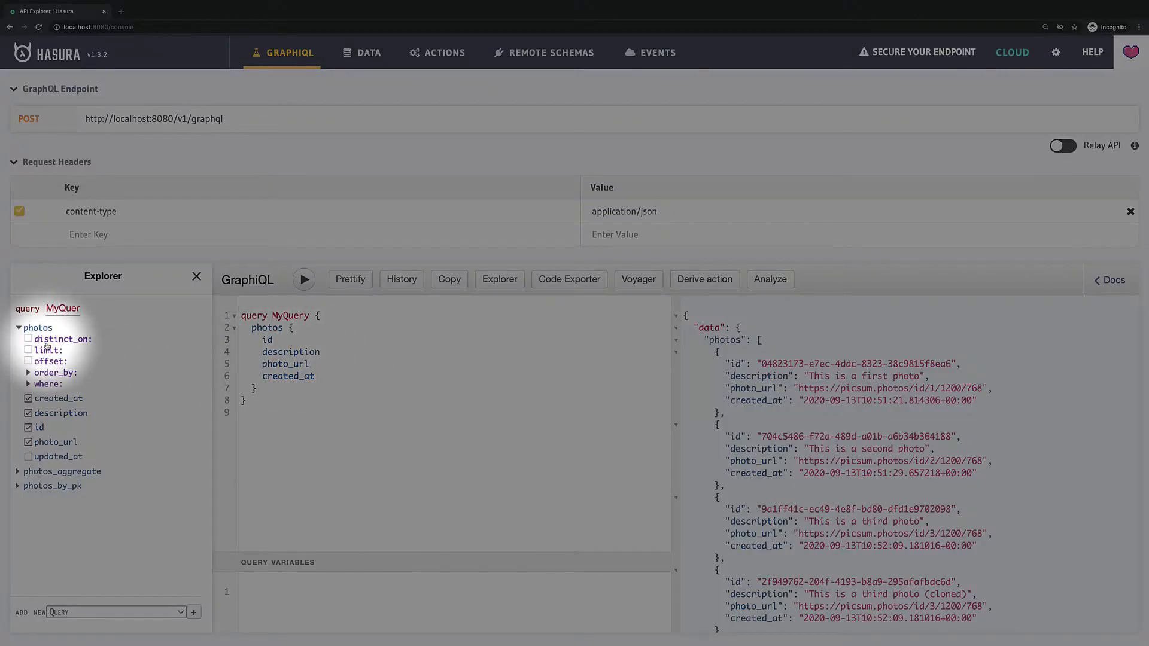
Step: Set limit to 2 and run, returning only the first and second photos
click(28, 350)
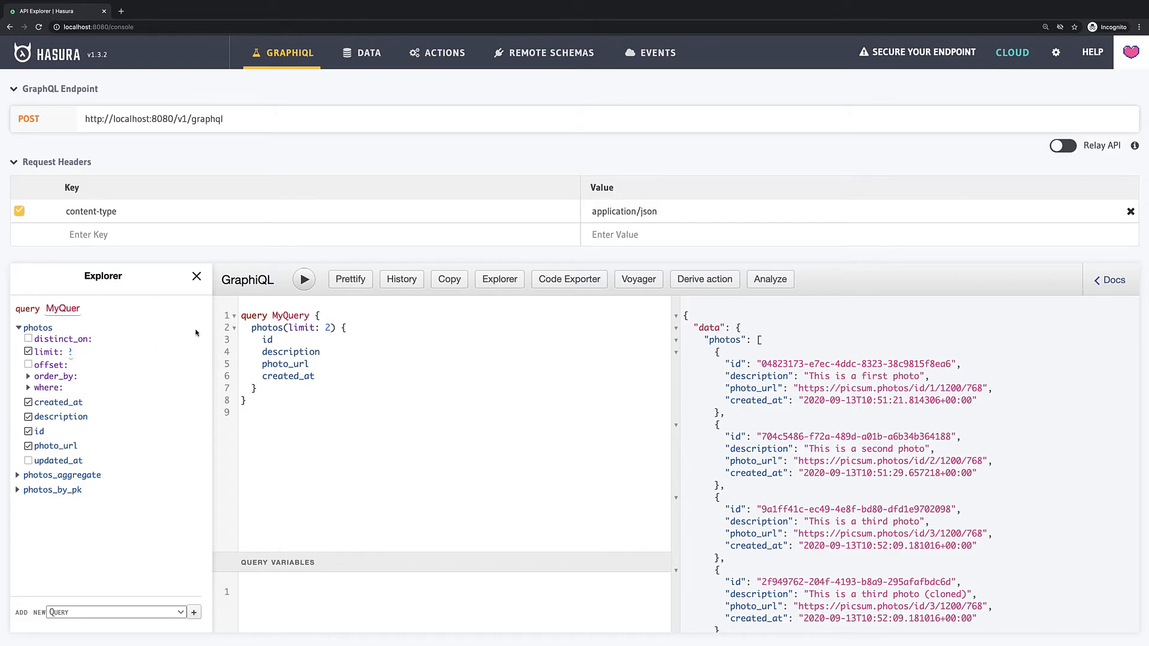
click(304, 280)
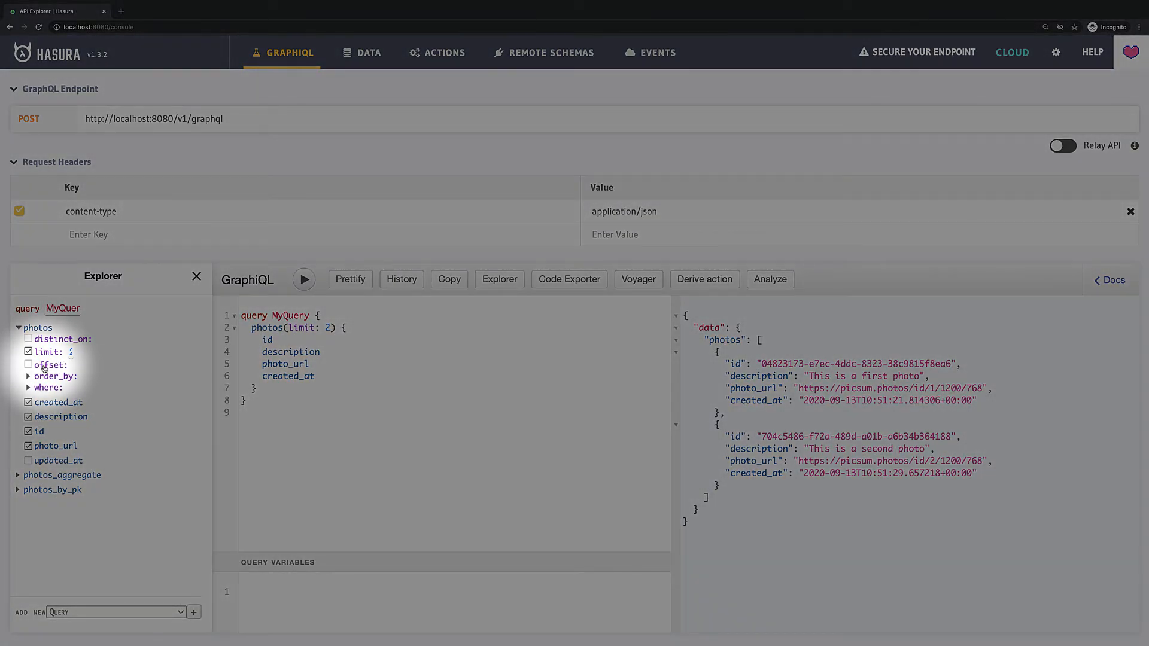
mouse_move(45, 364)
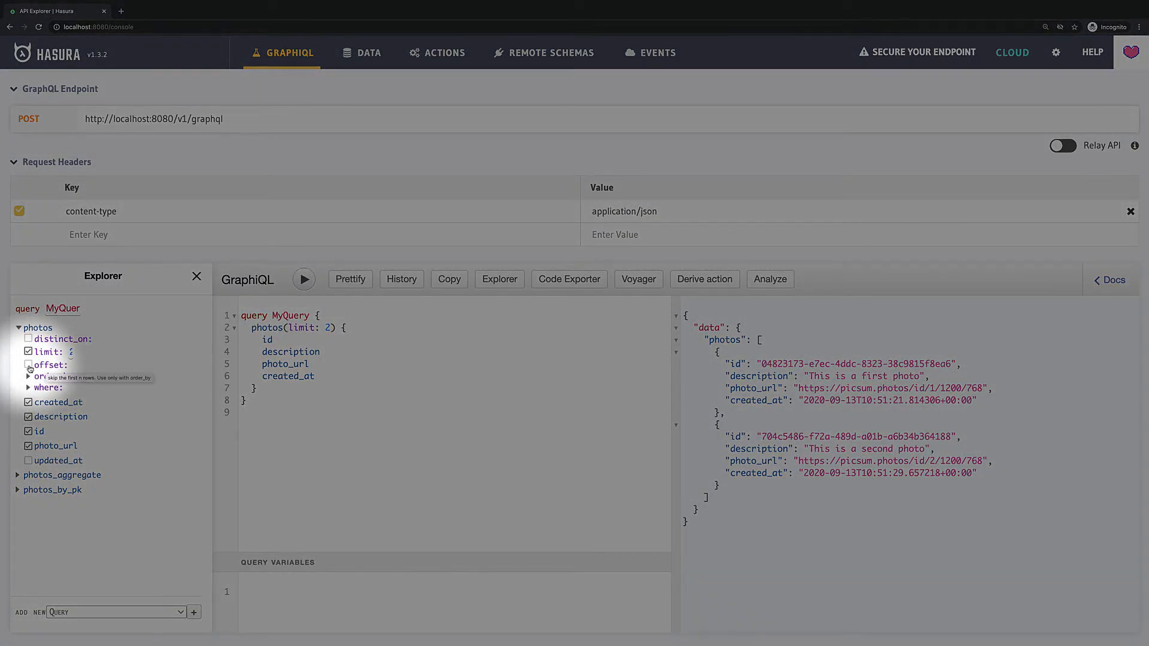
Step: Run MyQuery with offset 2 to get the third photo and its clone, then offset 4 for an empty list
click(28, 365)
text(2)
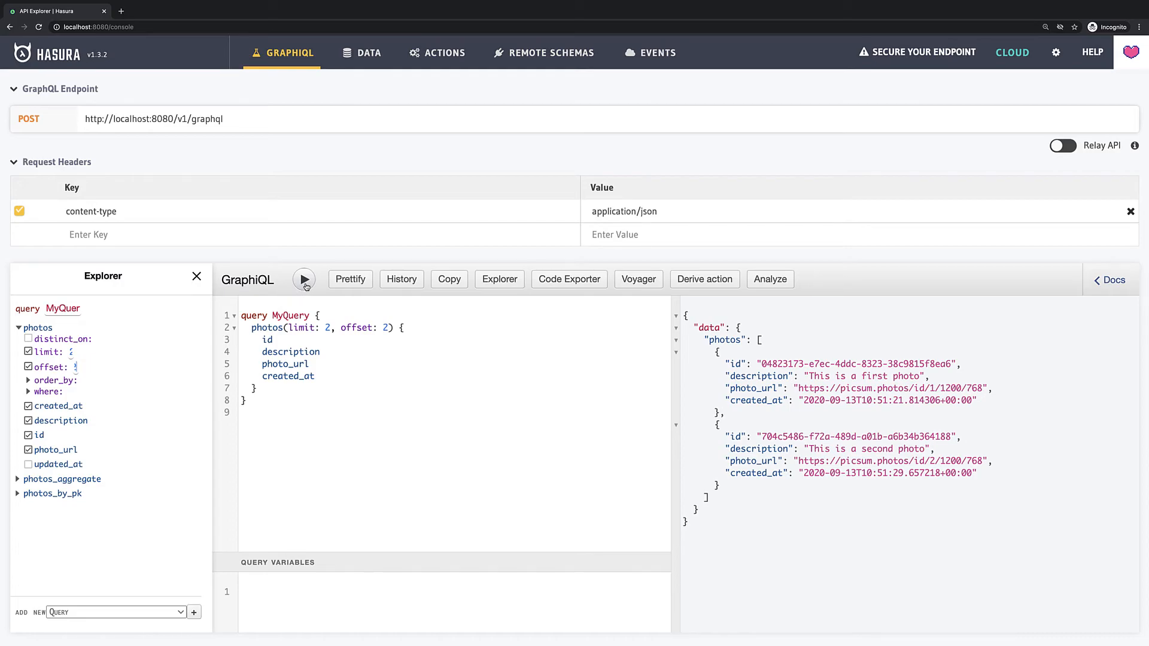
click(304, 280)
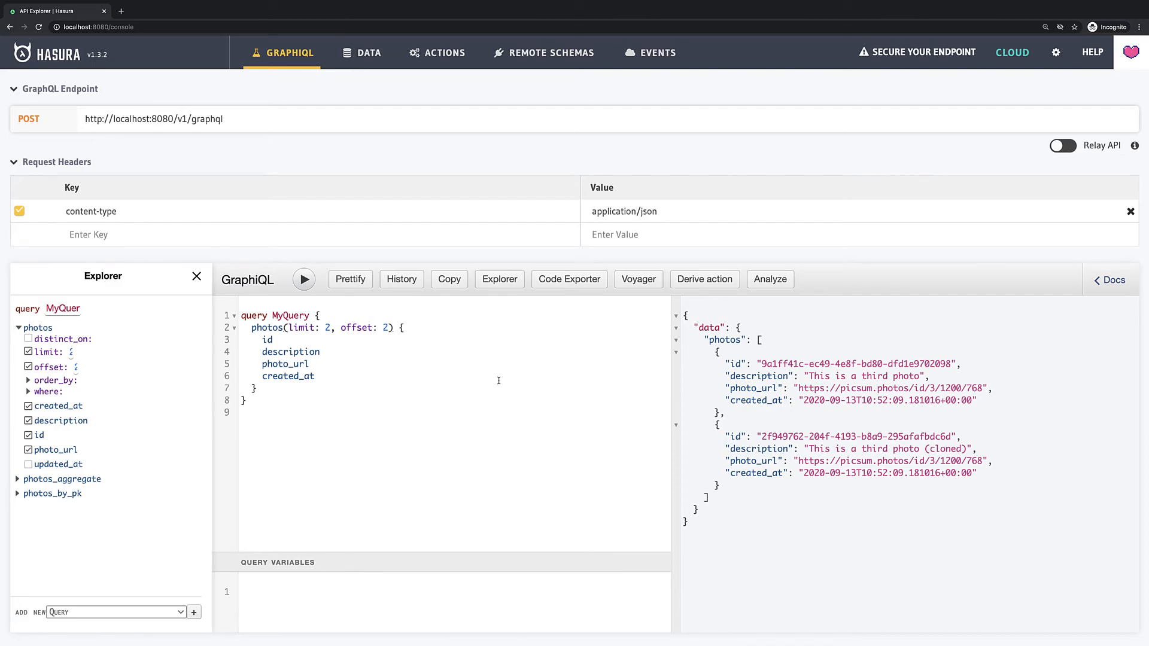
text(4)
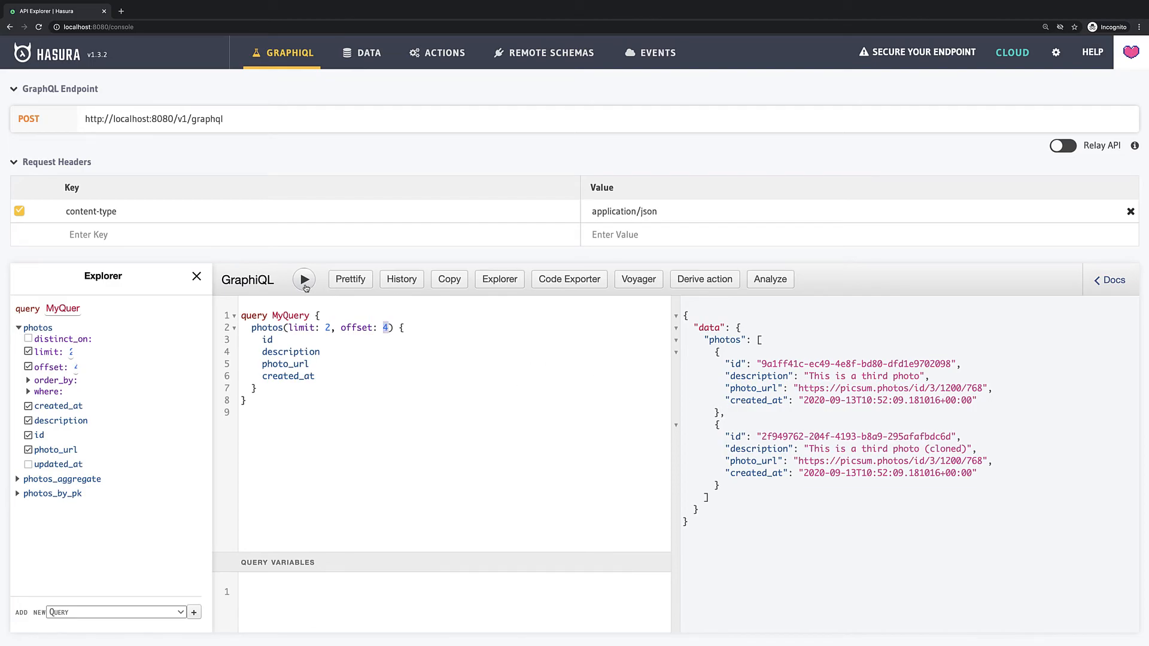
click(304, 280)
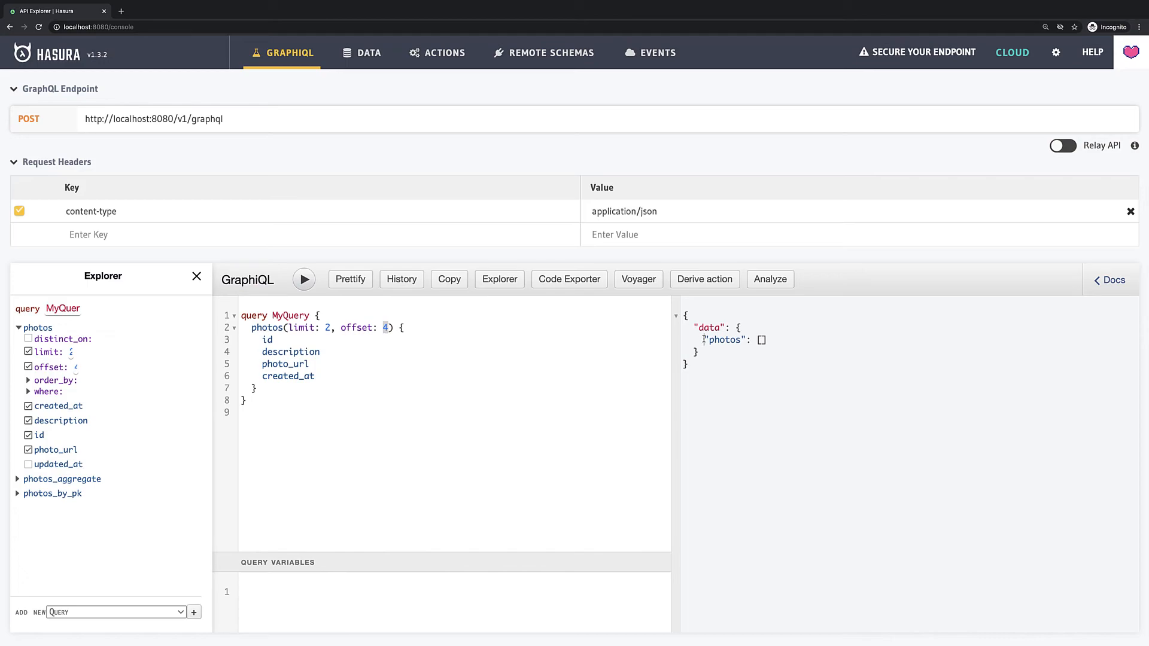